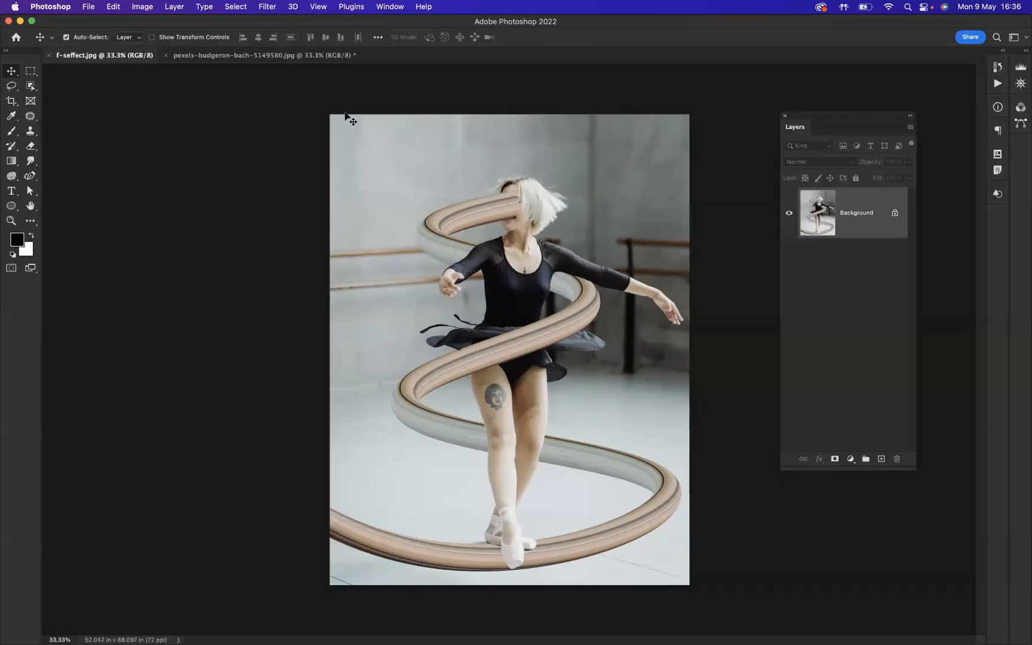
# Step: Switch to the pexels-budgeron-bach dancer photo document
pyautogui.click(262, 55)
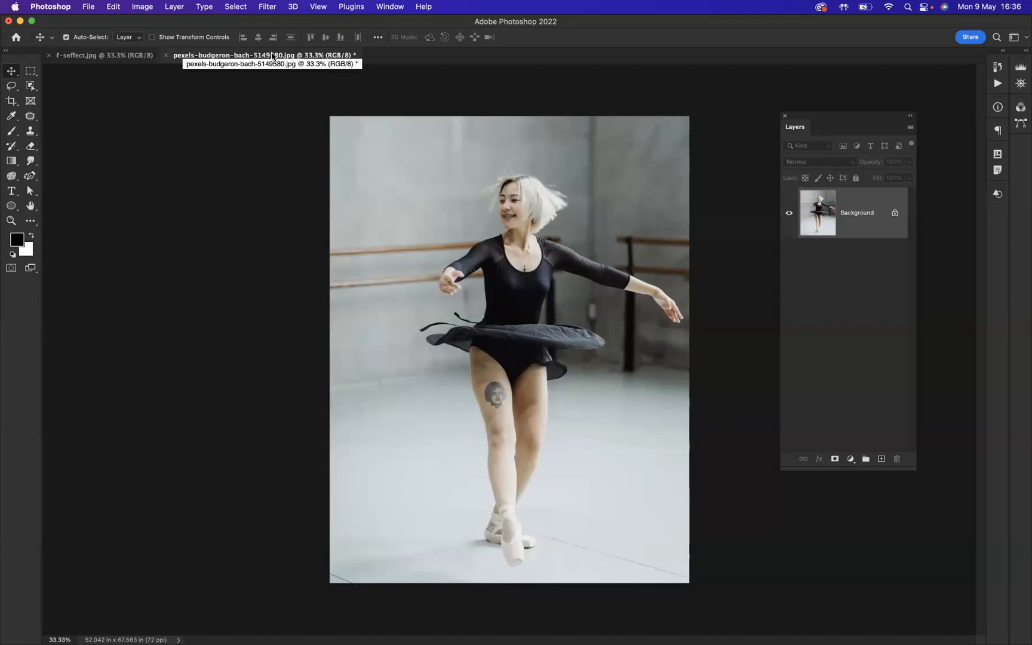
pyautogui.moveTo(904, 311)
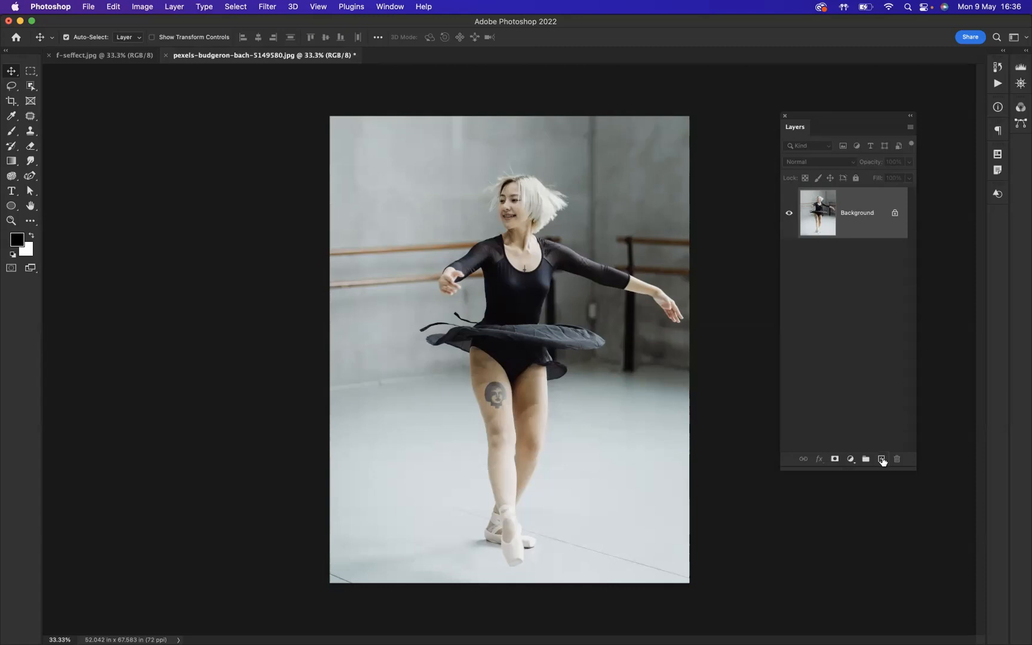
# Step: Add a new empty layer above the photo and enlarge the Smudge tool brush
pyautogui.click(882, 458)
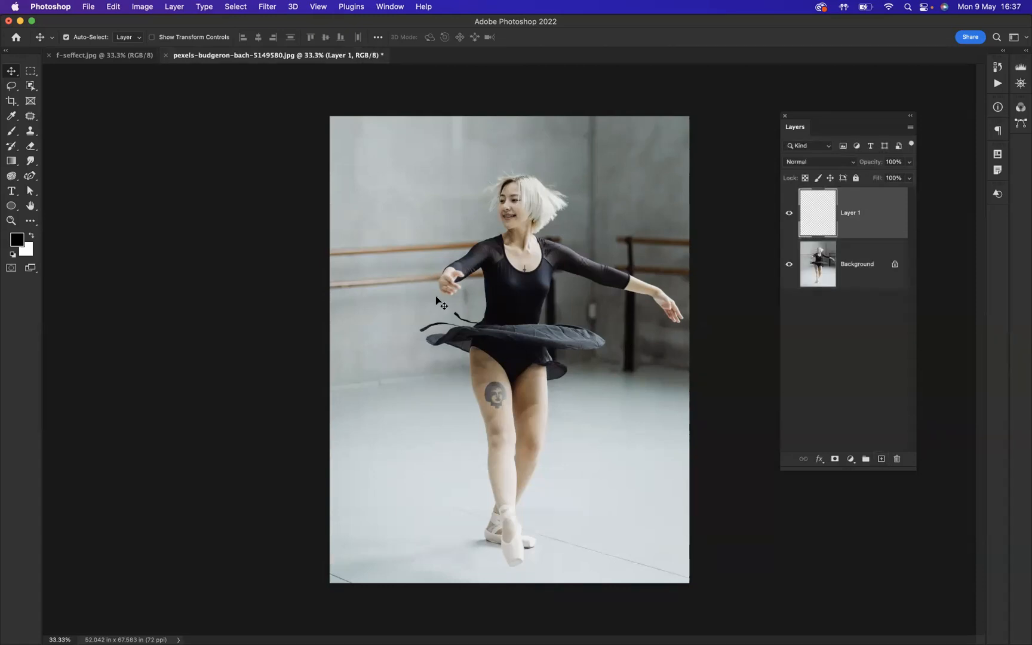
pyautogui.moveTo(414, 278)
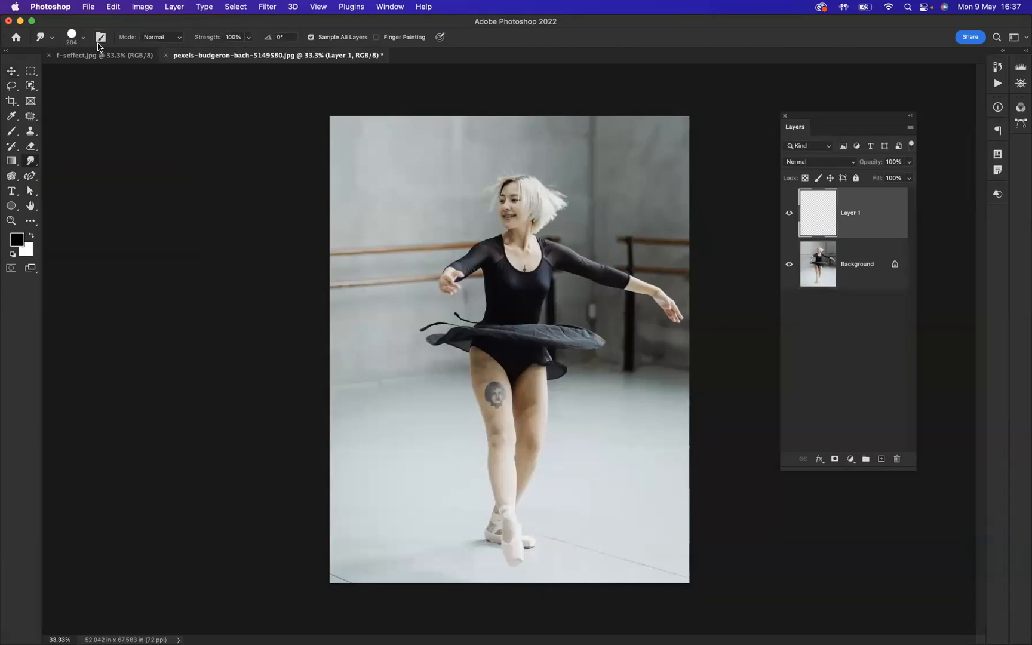
pyautogui.click(82, 37)
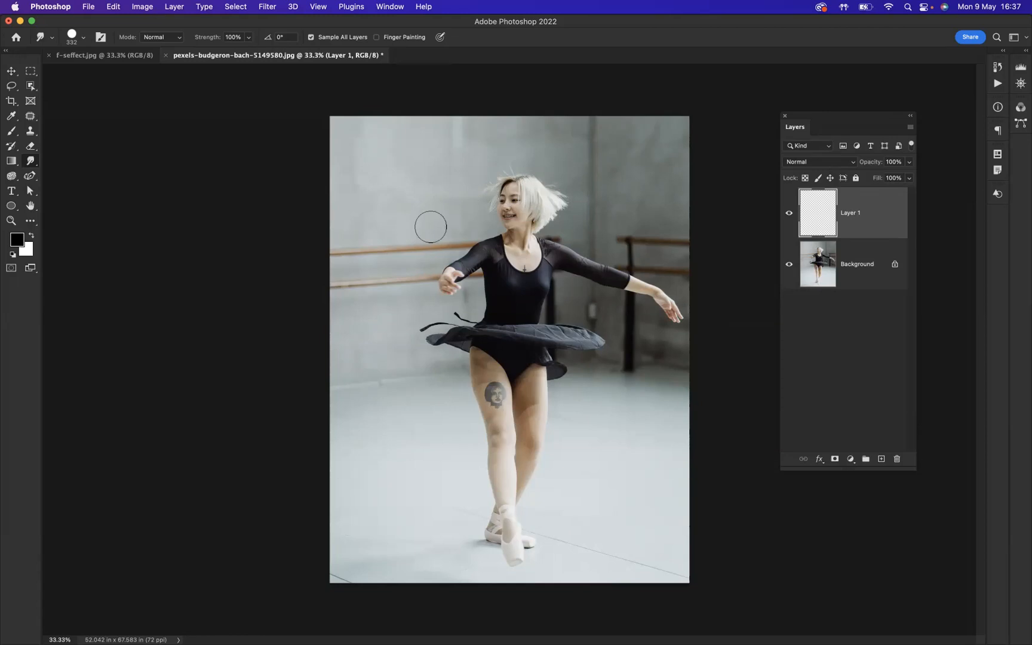
pyautogui.moveTo(315, 268)
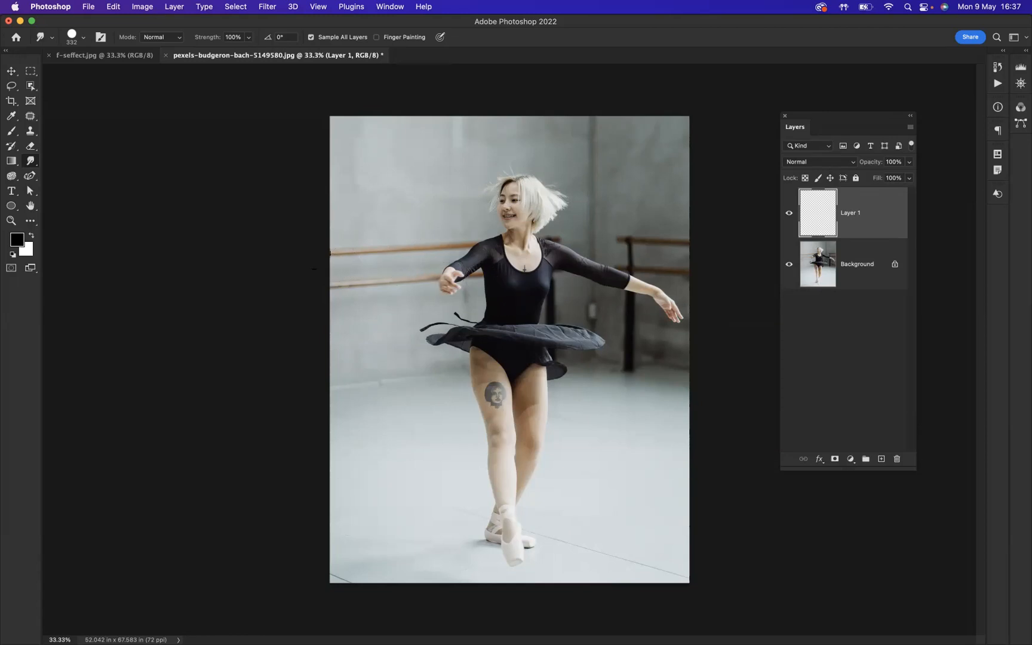
# Step: Draw a Curvature Pen spiral path from the dancer's face down around her legs
pyautogui.click(30, 177)
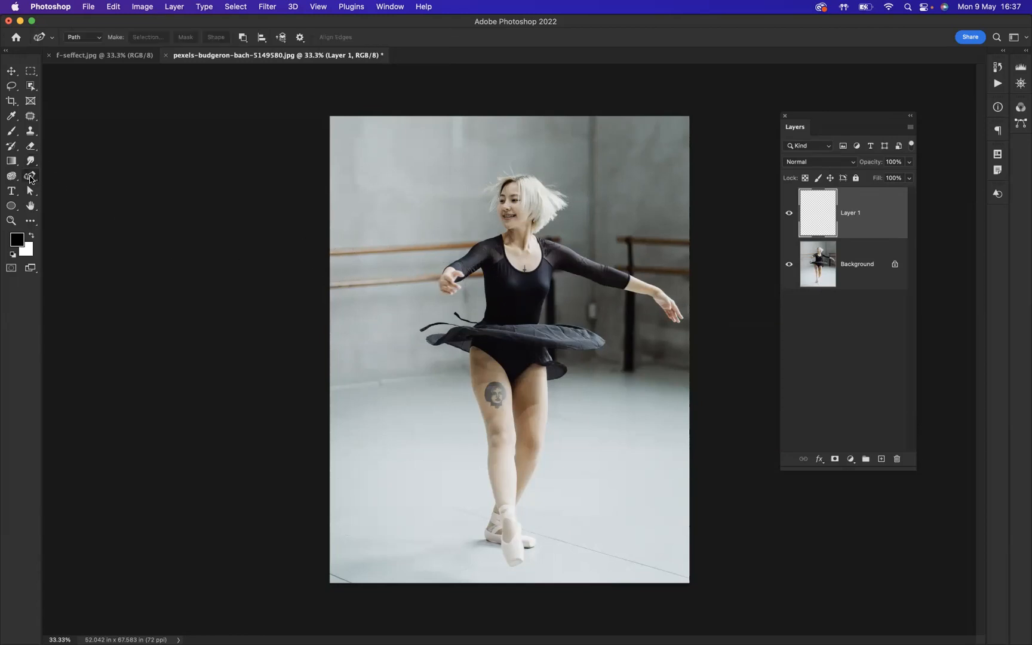
pyautogui.moveTo(30, 175)
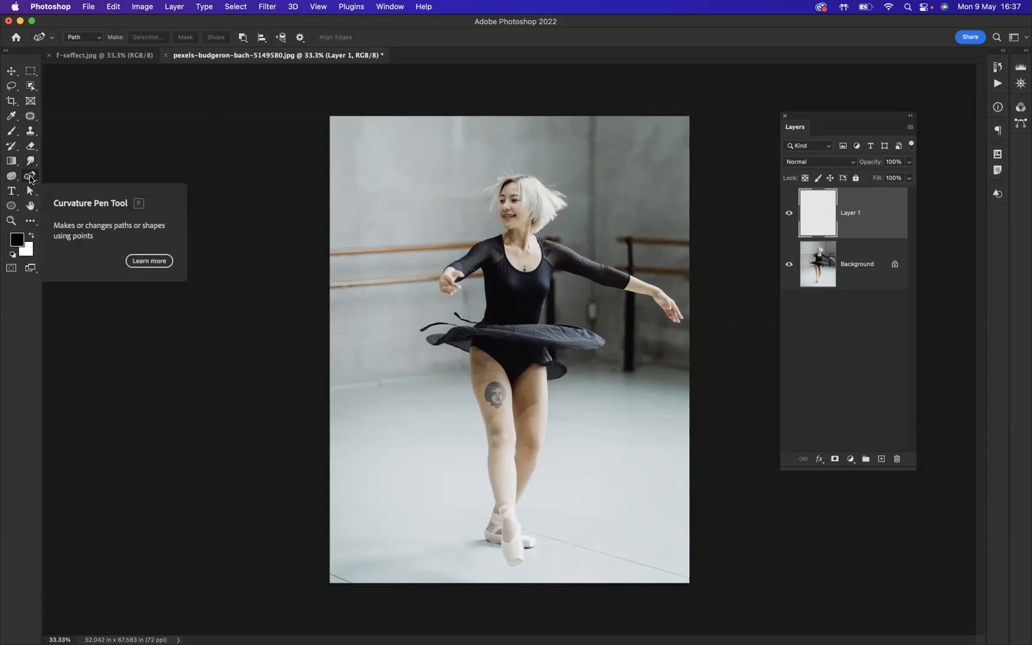
pyautogui.moveTo(851, 217)
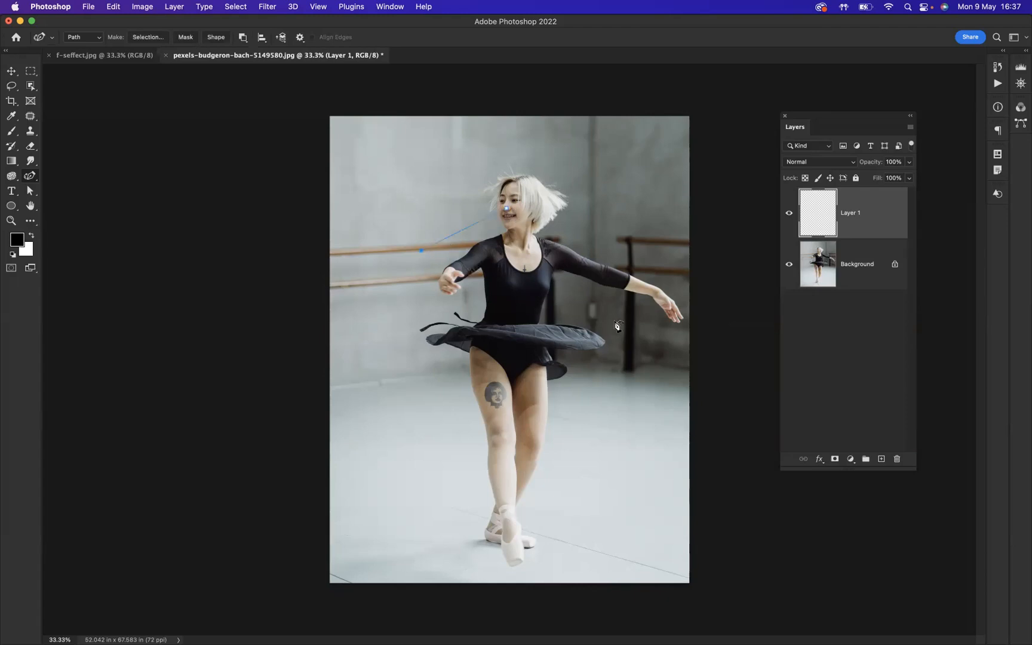
pyautogui.moveTo(615, 320); pyautogui.dragTo(615, 320)
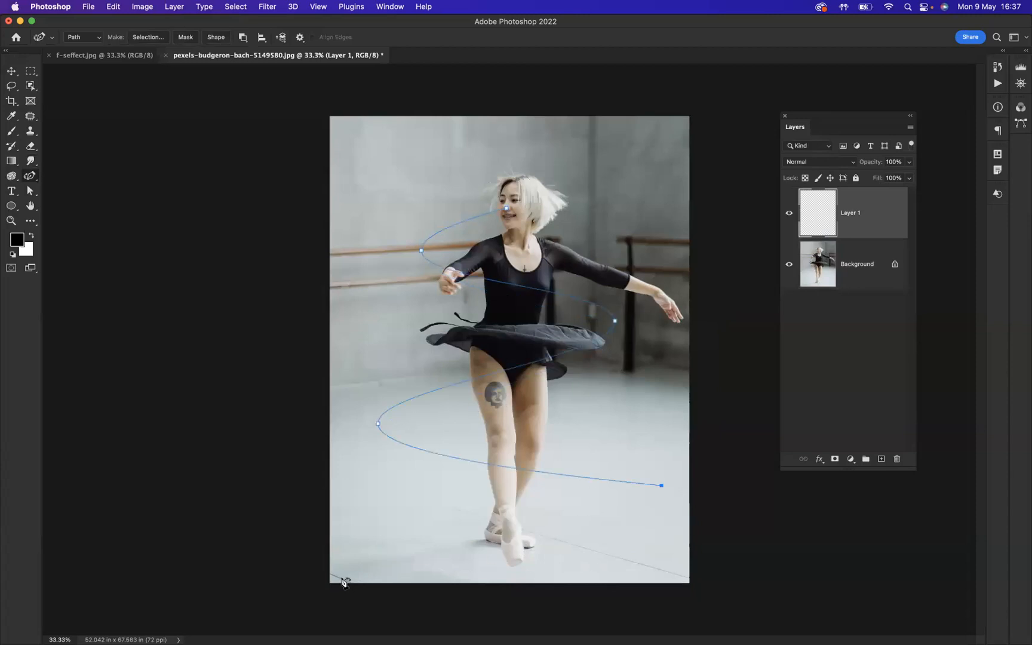
pyautogui.moveTo(343, 578); pyautogui.dragTo(192, 491)
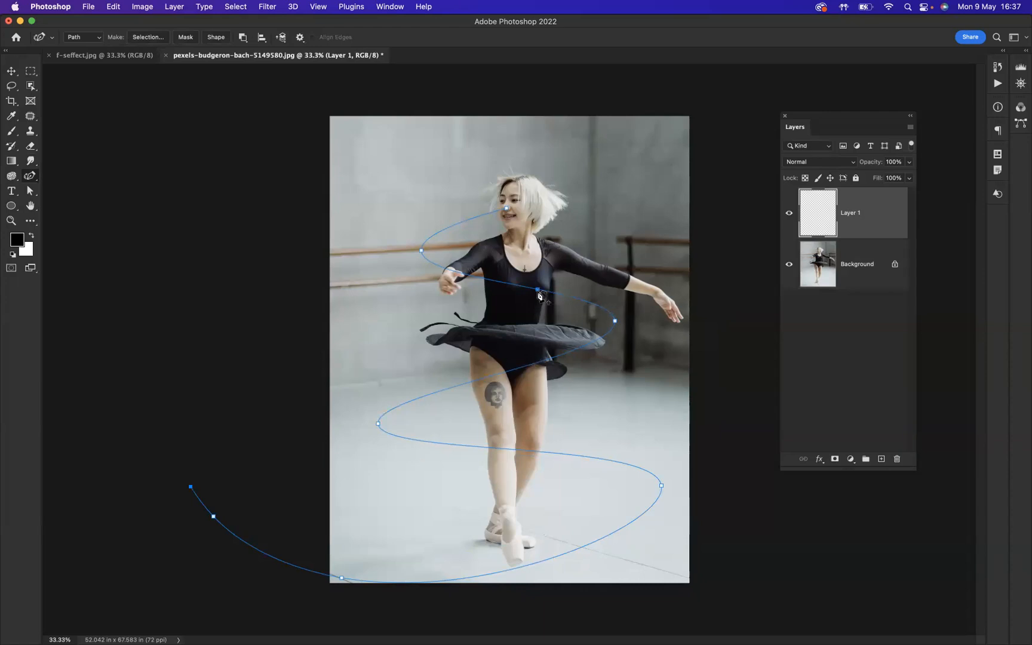
# Step: Stroke the path with the Smudge tool, painting a ribbon-like tube around the dancer
pyautogui.rightClick(537, 289)
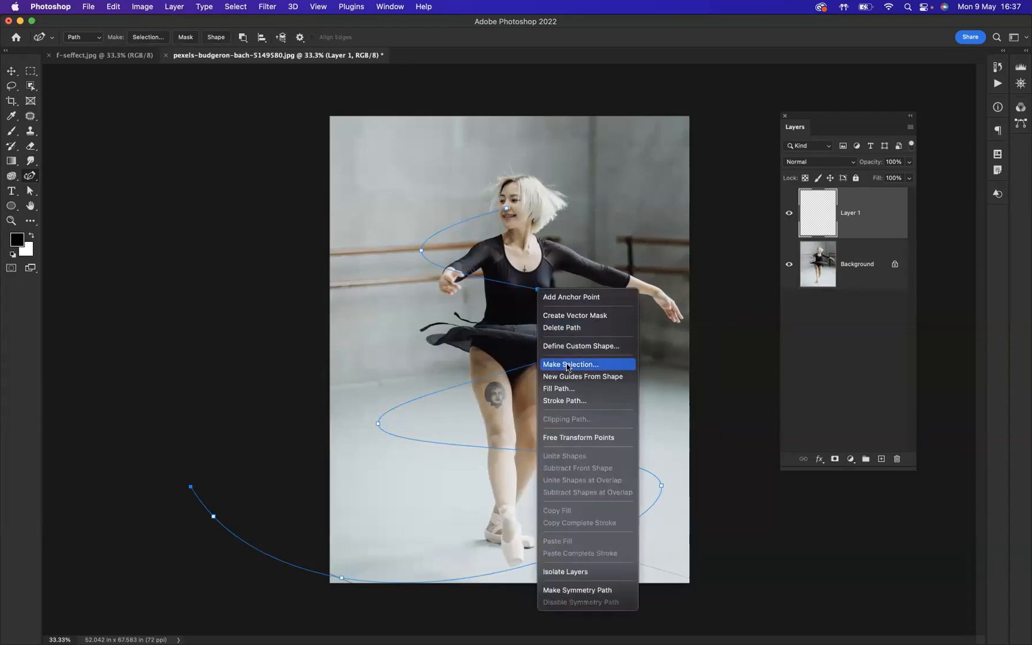
pyautogui.moveTo(573, 401)
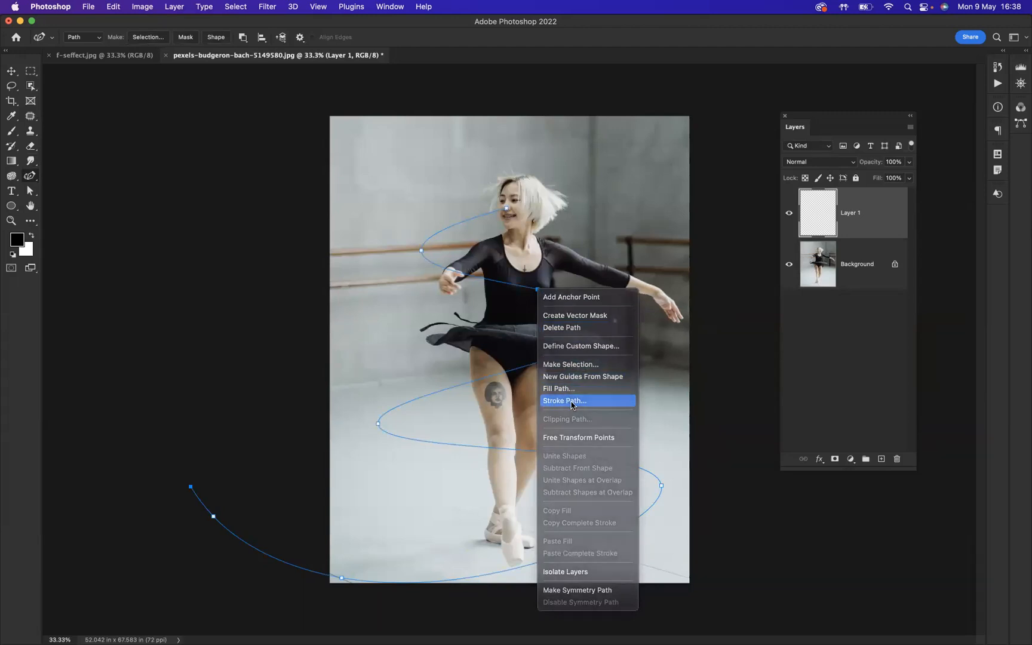
pyautogui.click(564, 401)
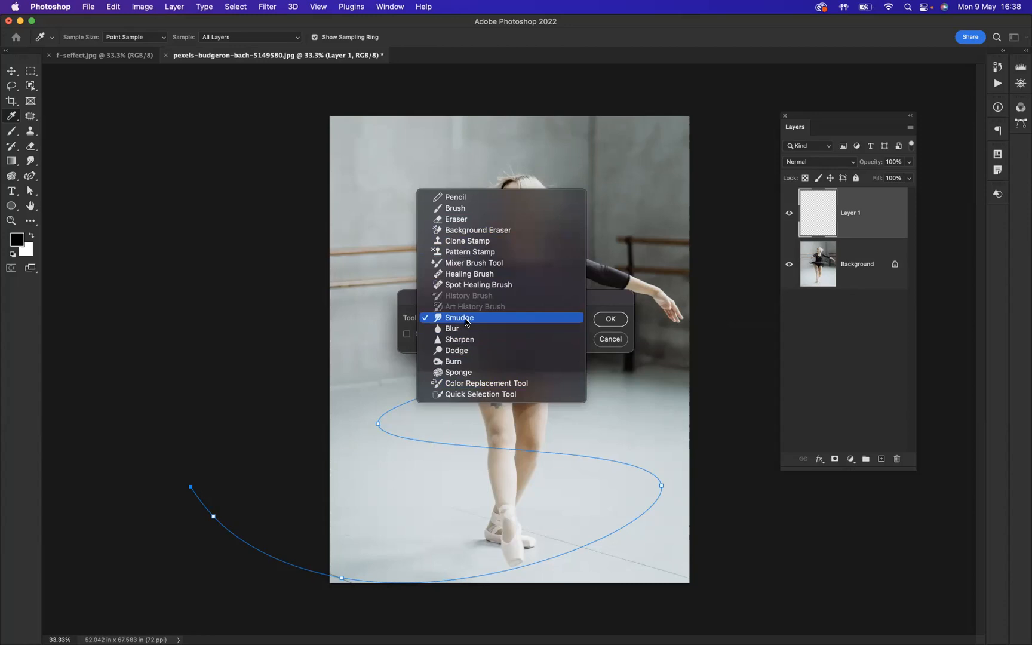
pyautogui.click(459, 318)
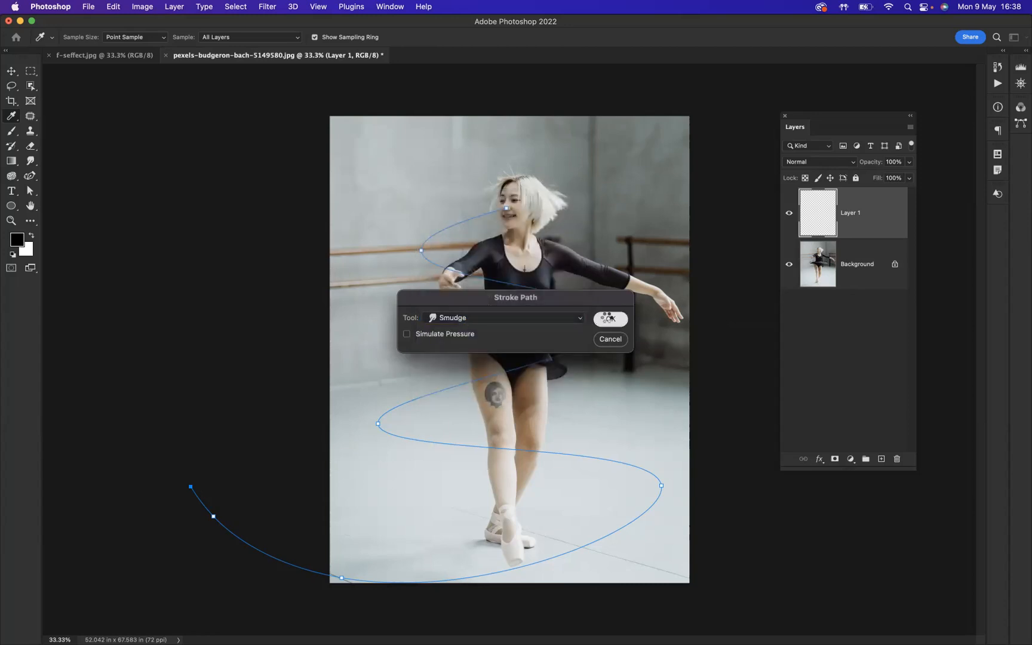
pyautogui.click(609, 319)
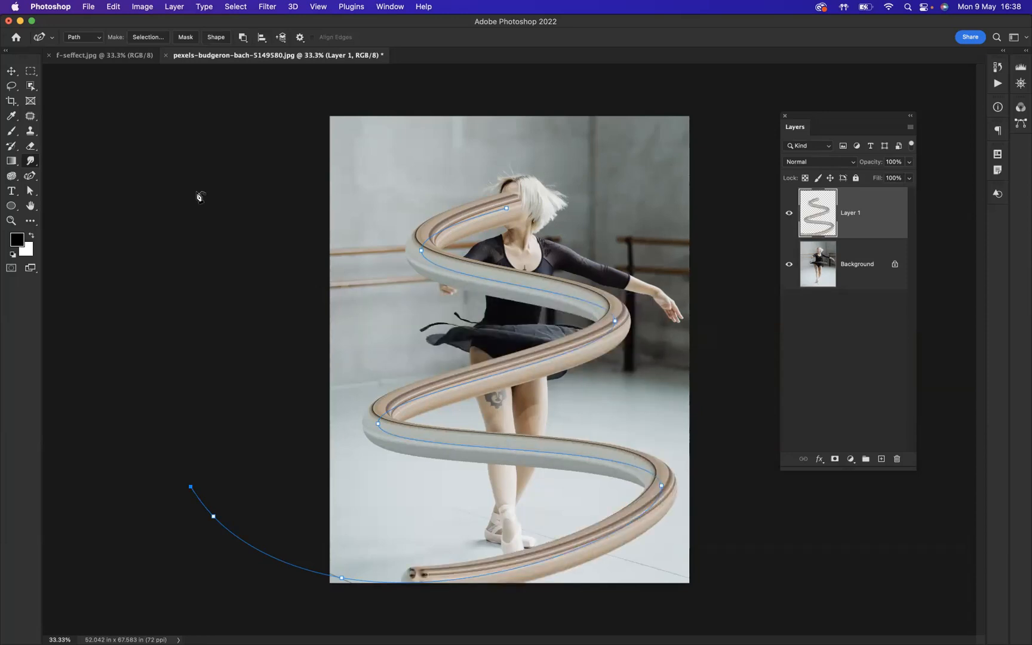
# Step: Unlock the Background layer as Layer 0 and convert it to a smart object
pyautogui.click(11, 72)
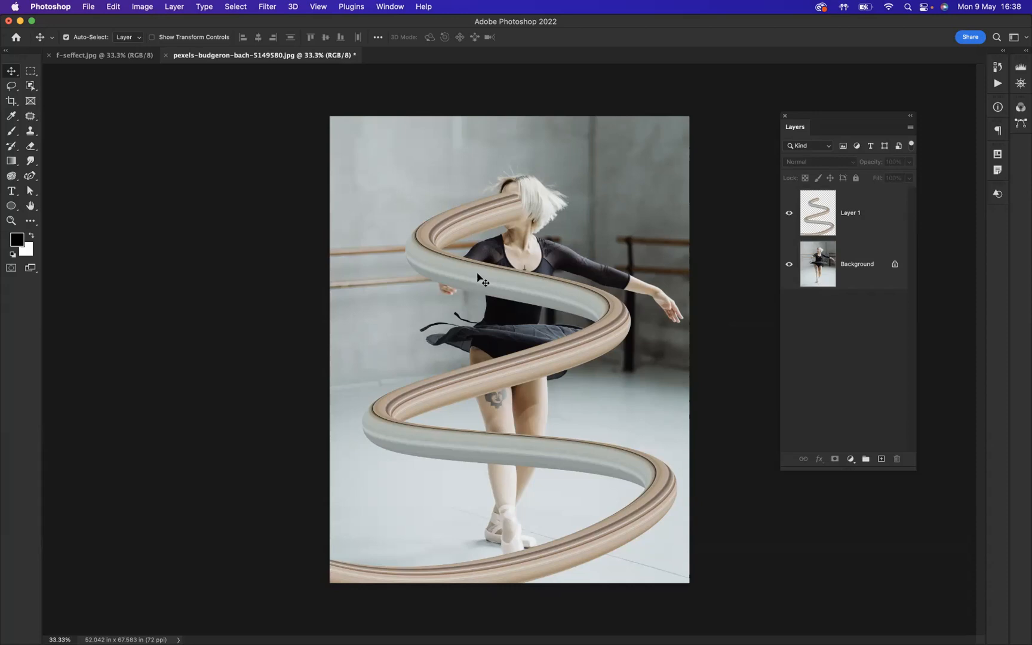
pyautogui.moveTo(816, 293)
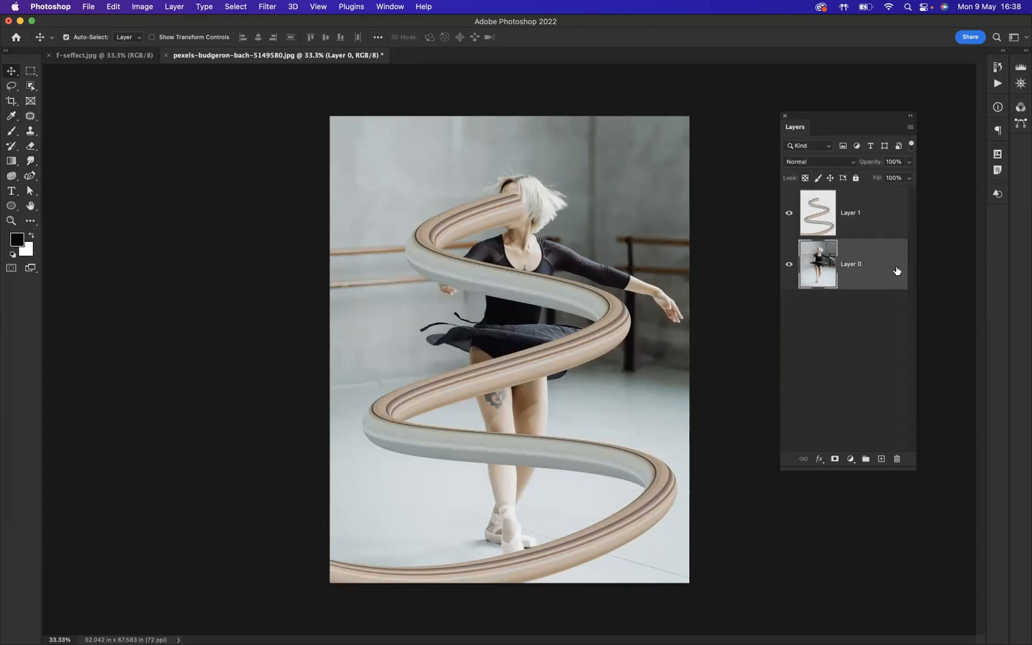
pyautogui.moveTo(869, 260)
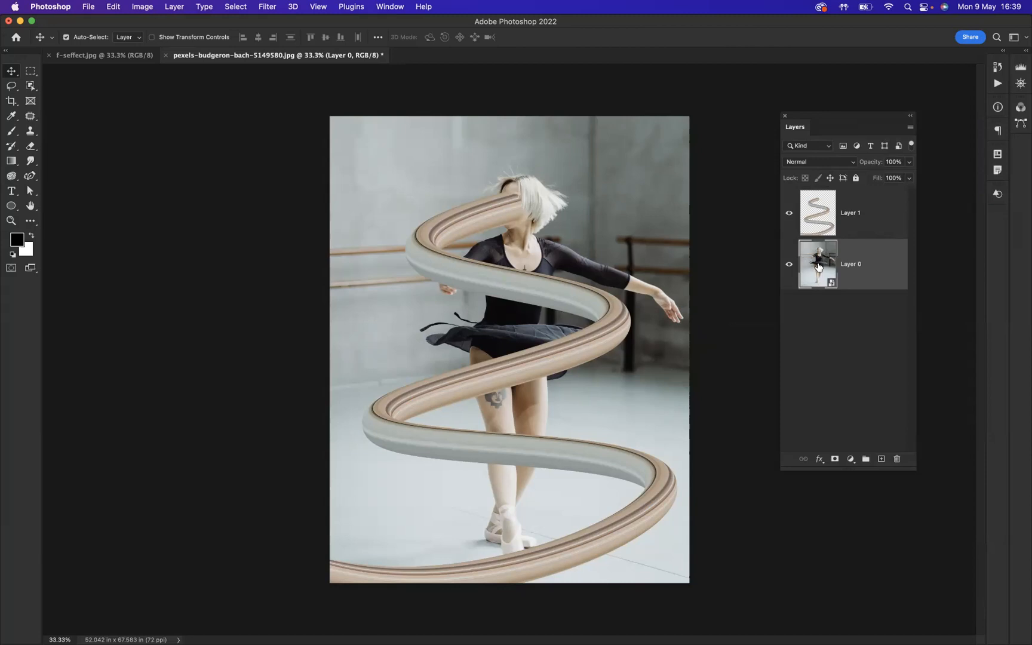
# Step: Hide Layer 1, Select Subject on the dancer with Object Selection, then show Layer 1 again
pyautogui.click(790, 213)
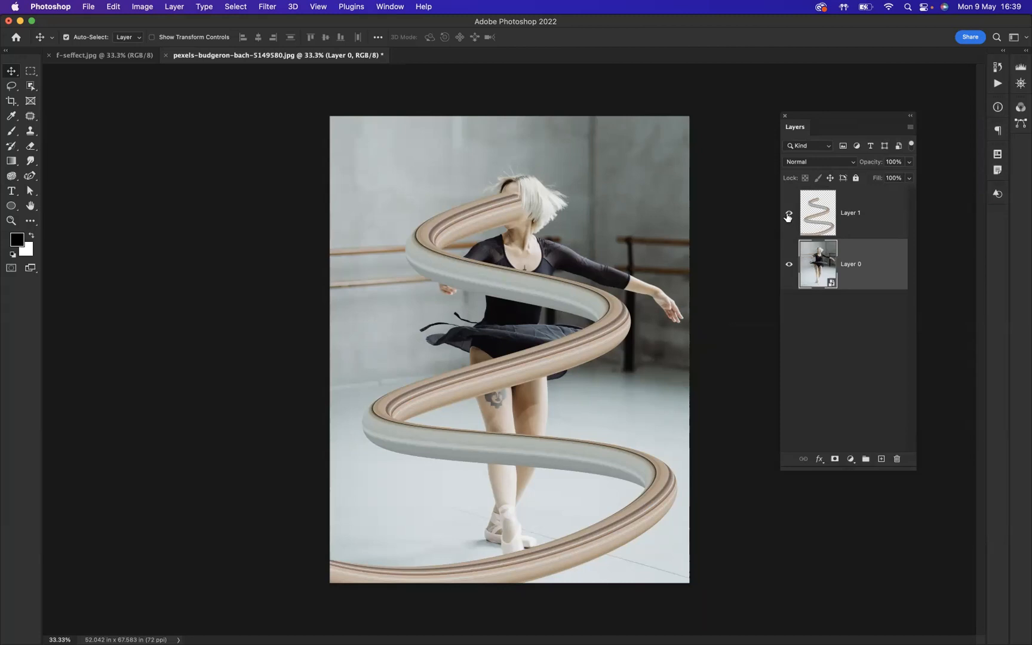
pyautogui.click(788, 216)
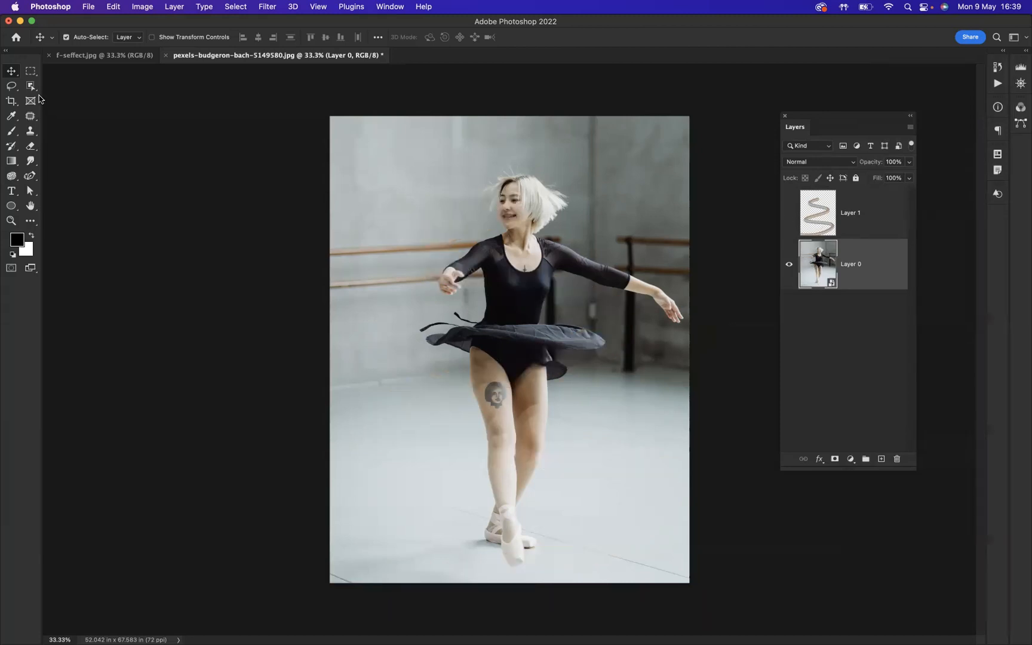
pyautogui.click(11, 87)
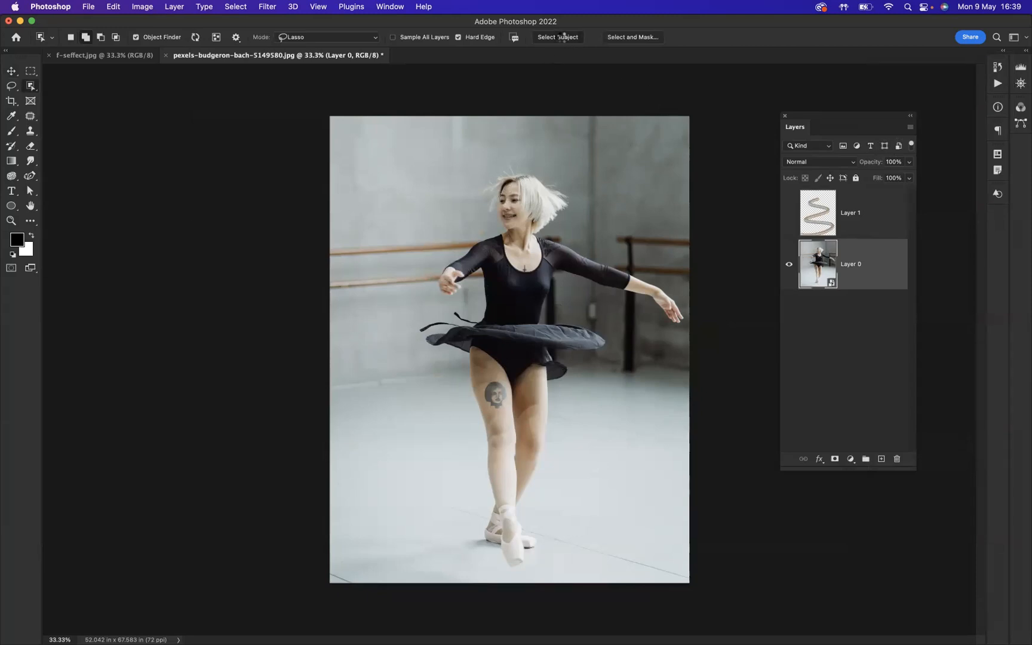
pyautogui.click(558, 37)
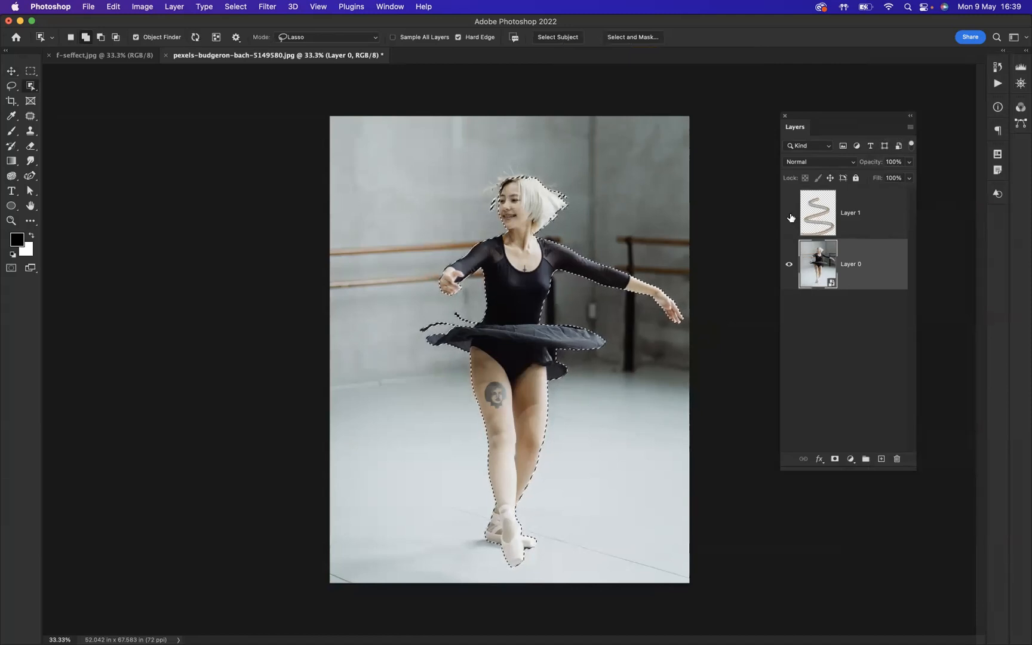
pyautogui.click(789, 213)
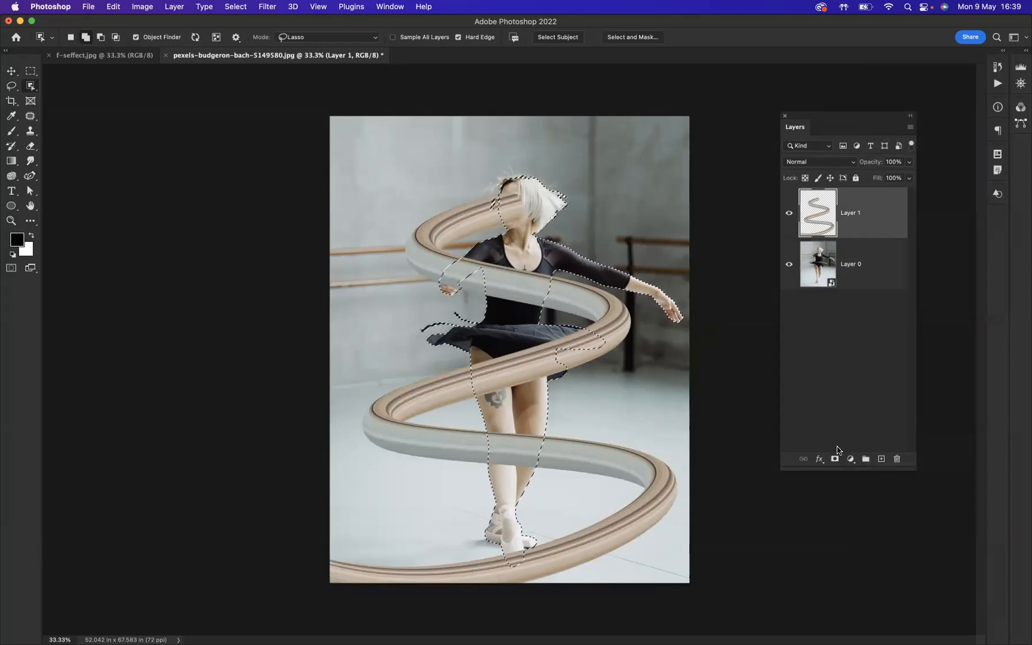
# Step: Add a layer mask from the dancer selection to Layer 1 and invert it
pyautogui.click(834, 459)
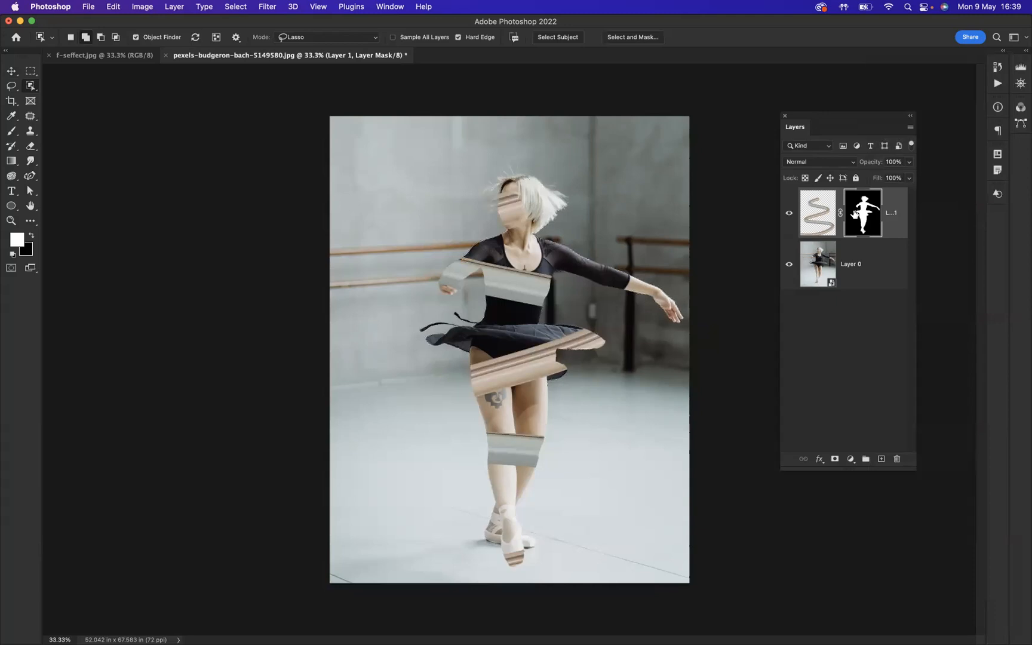
pyautogui.moveTo(863, 212)
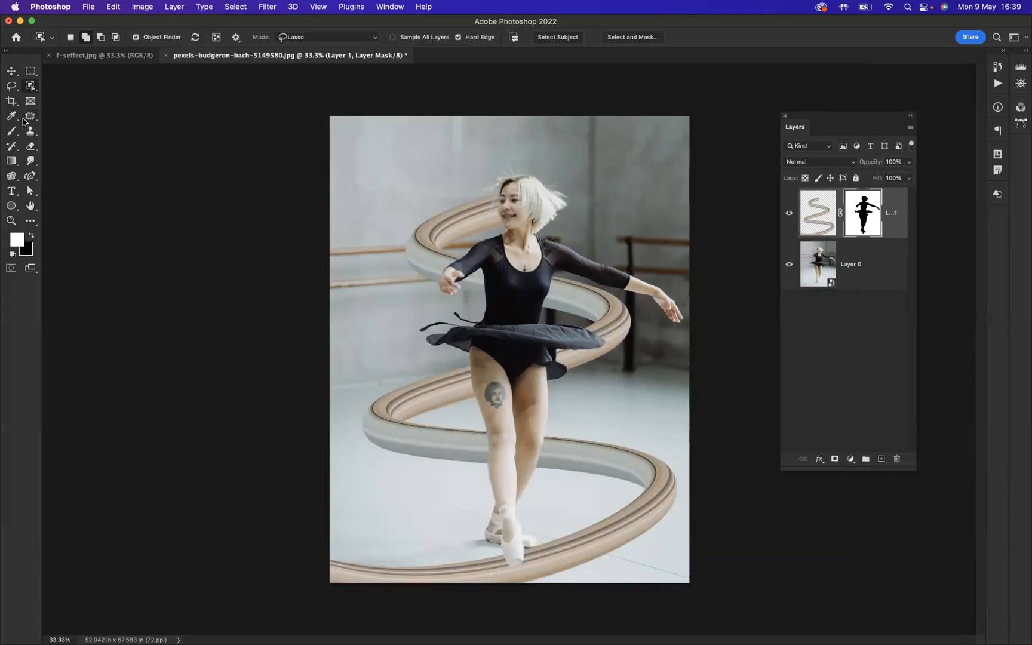
# Step: Paint white with a 400 px hard round brush on the mask over her face and legs
pyautogui.click(11, 132)
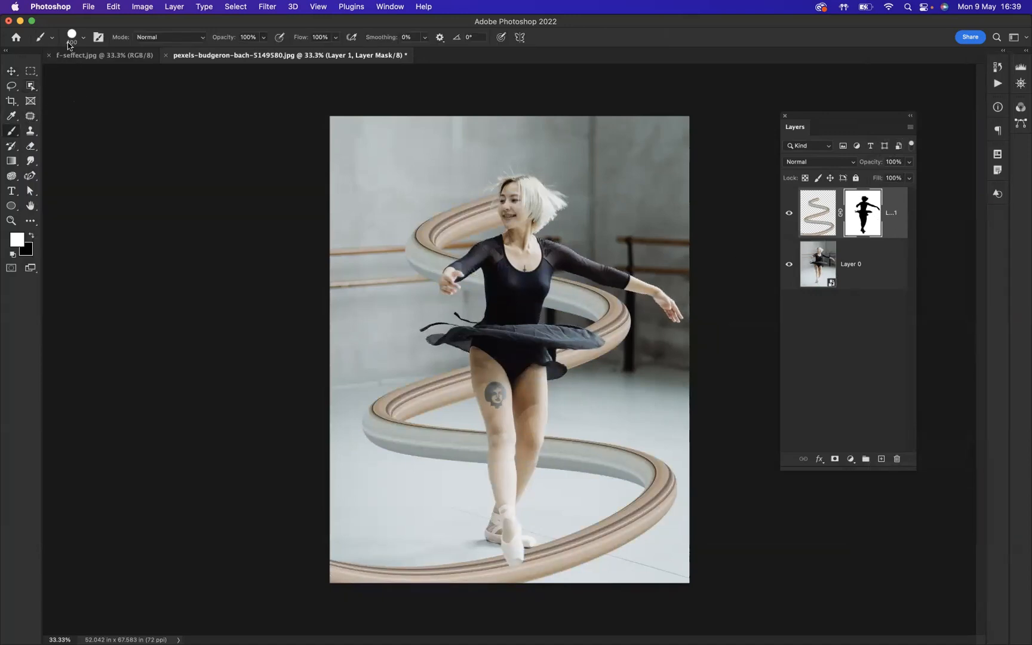
pyautogui.click(84, 37)
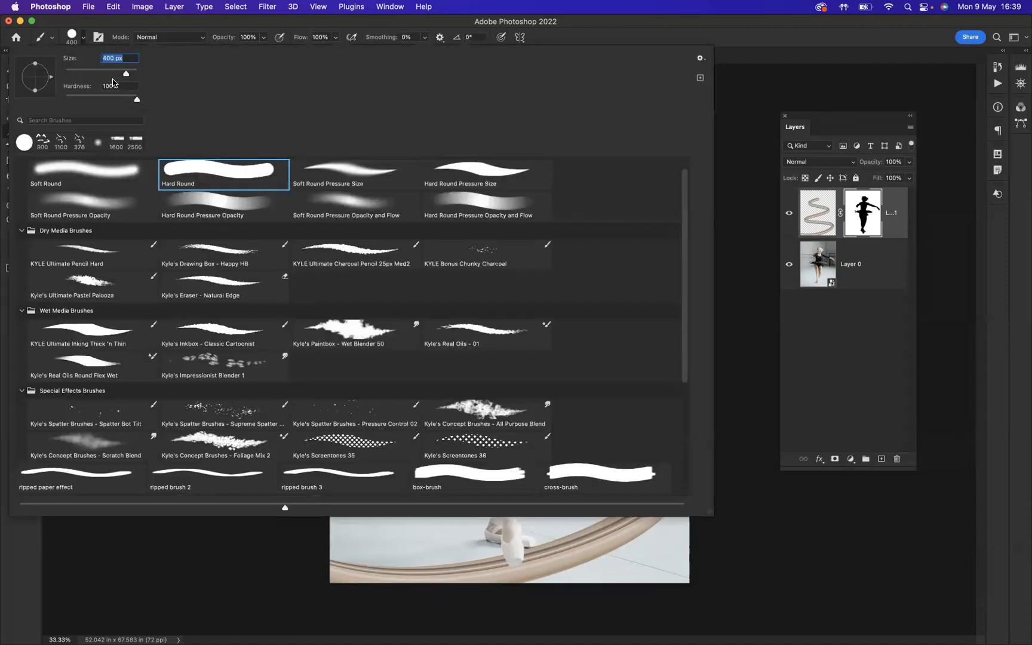
pyautogui.moveTo(661, 104)
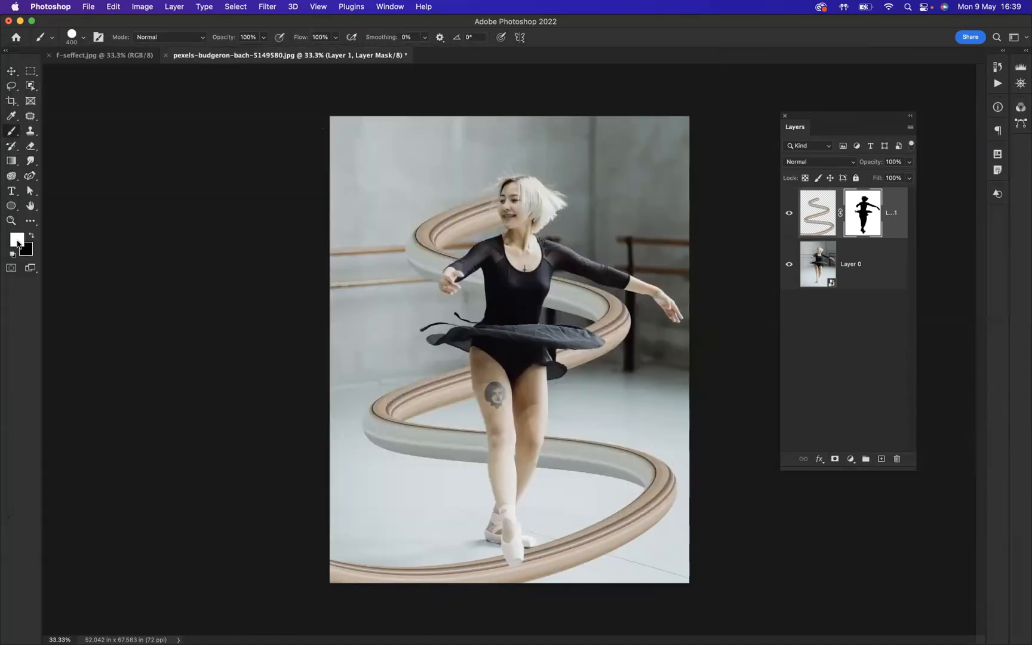
pyautogui.moveTo(17, 240)
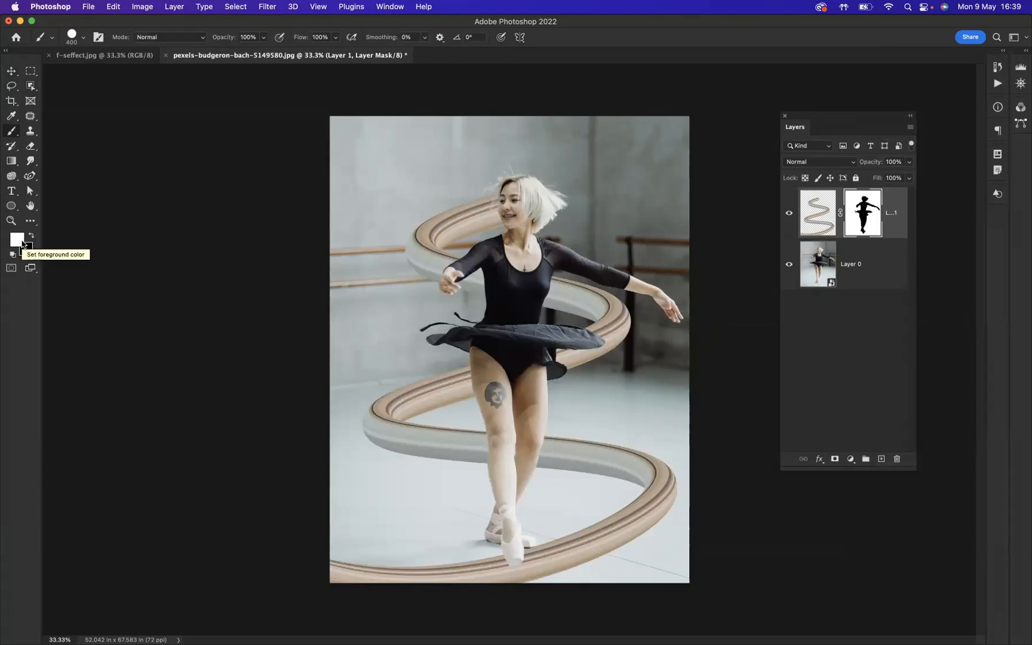
pyautogui.click(505, 201)
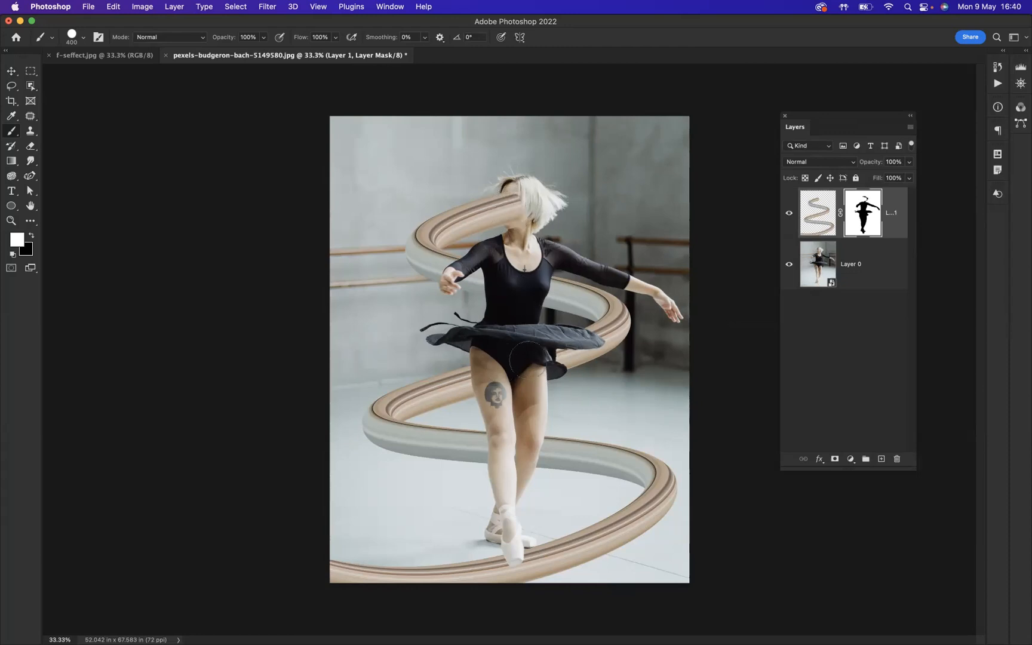
pyautogui.moveTo(507, 395); pyautogui.dragTo(467, 384)
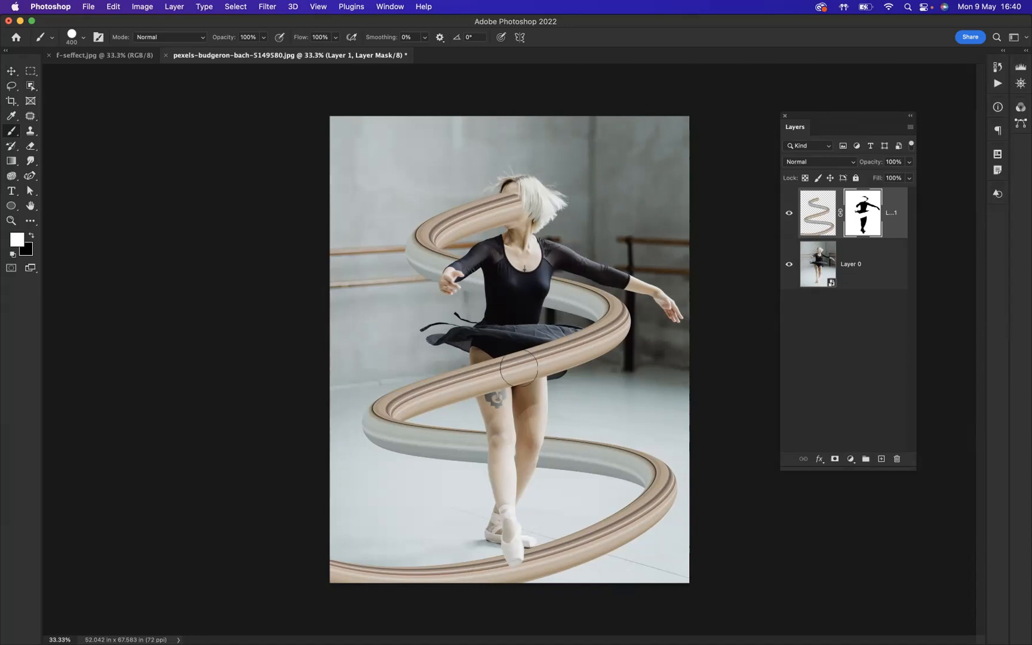
pyautogui.moveTo(822, 350)
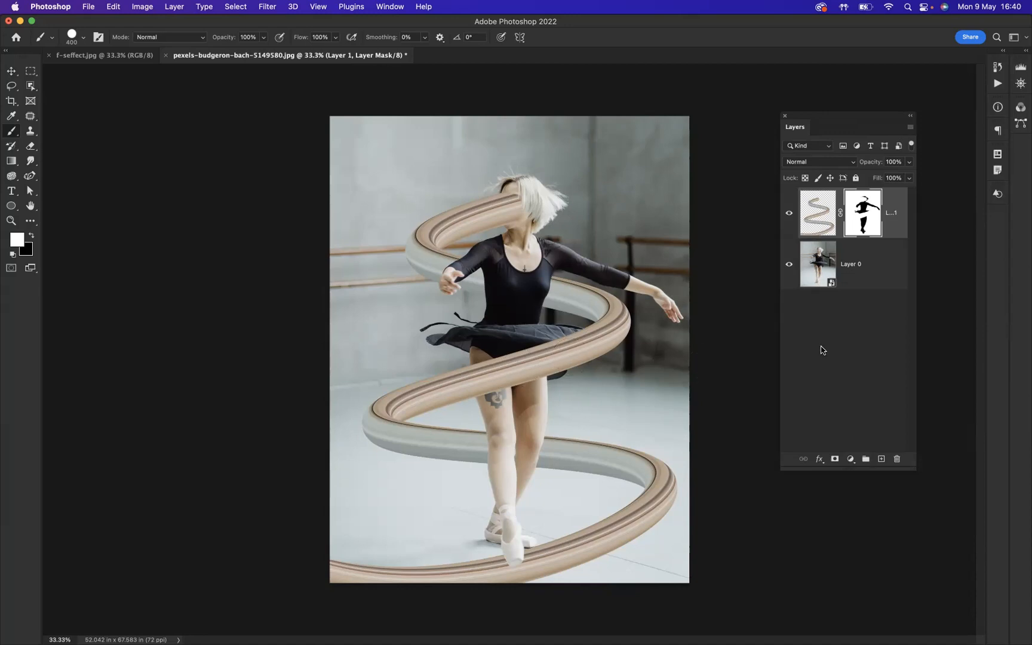